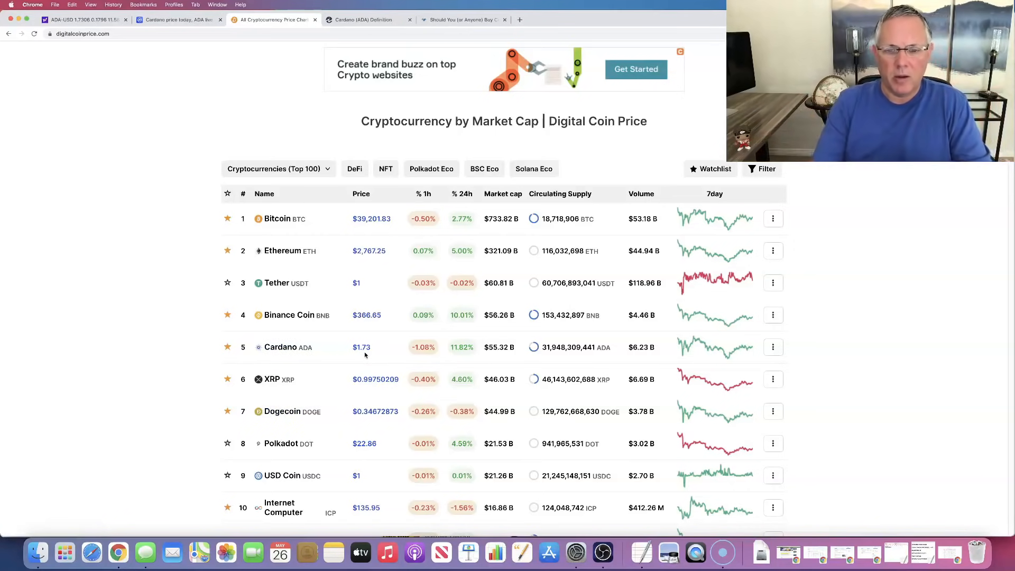
Switch from the Digital Coin Price table to the CoinMarketCap Cardano page showing $1.73
{"action": "left_click", "coordinate": [81, 19]}
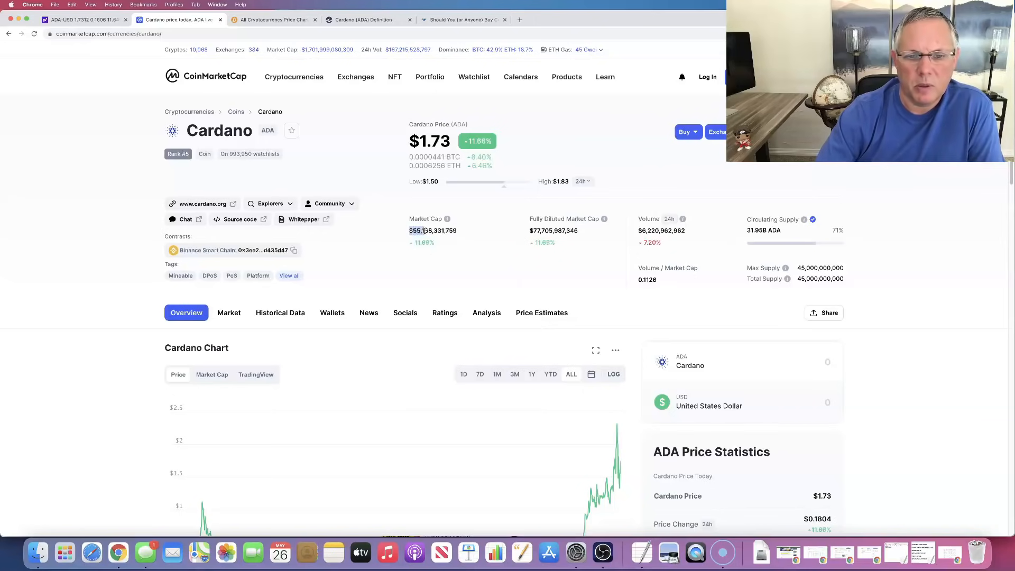
Bring the Cardano May 20–26 chart and ADA price statistics panel into view
{"action": "scroll", "scroll_direction": "down", "scroll_amount": 3}
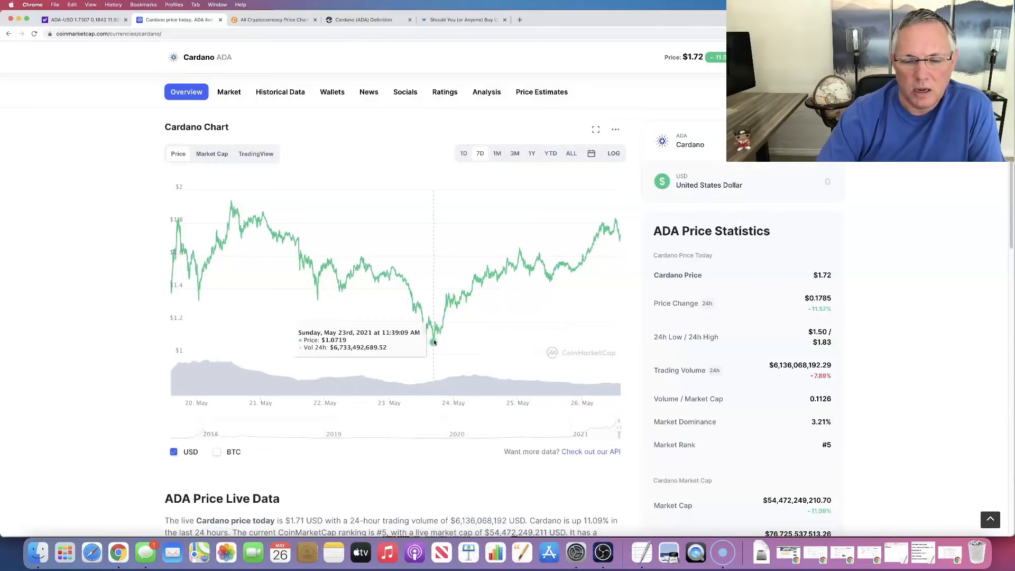
{"action": "left_click", "coordinate": [462, 19]}
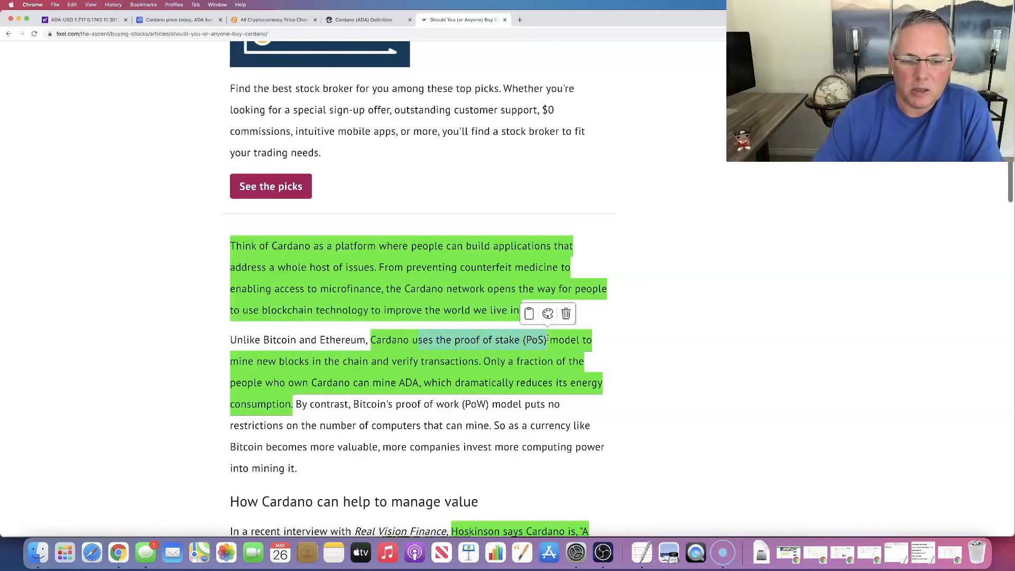
Read down to the article's 'How Cardano can help to manage value' section on smart contracts
{"action": "scroll", "scroll_direction": "down", "scroll_amount": 3}
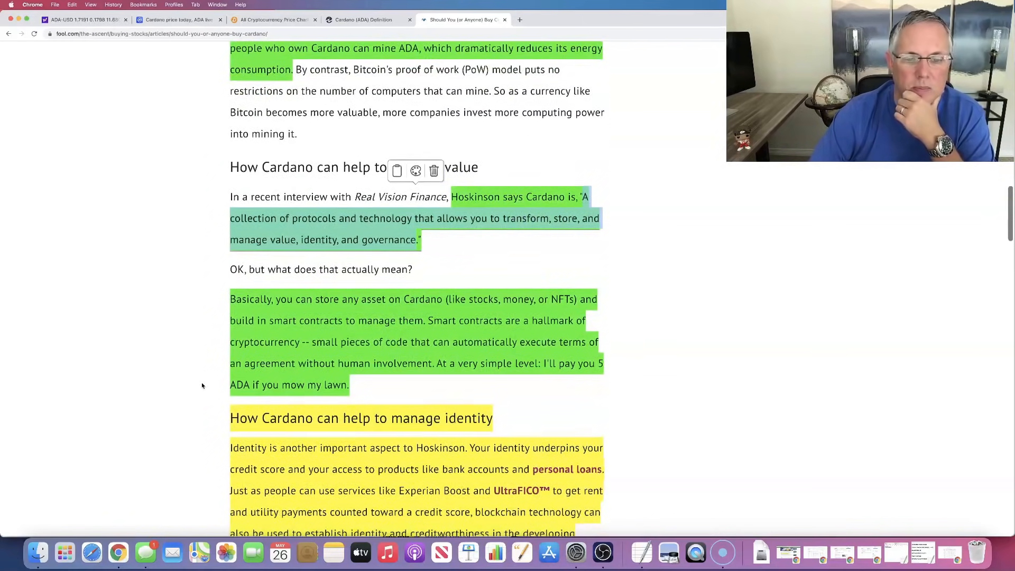
{"action": "left_click", "coordinate": [365, 19]}
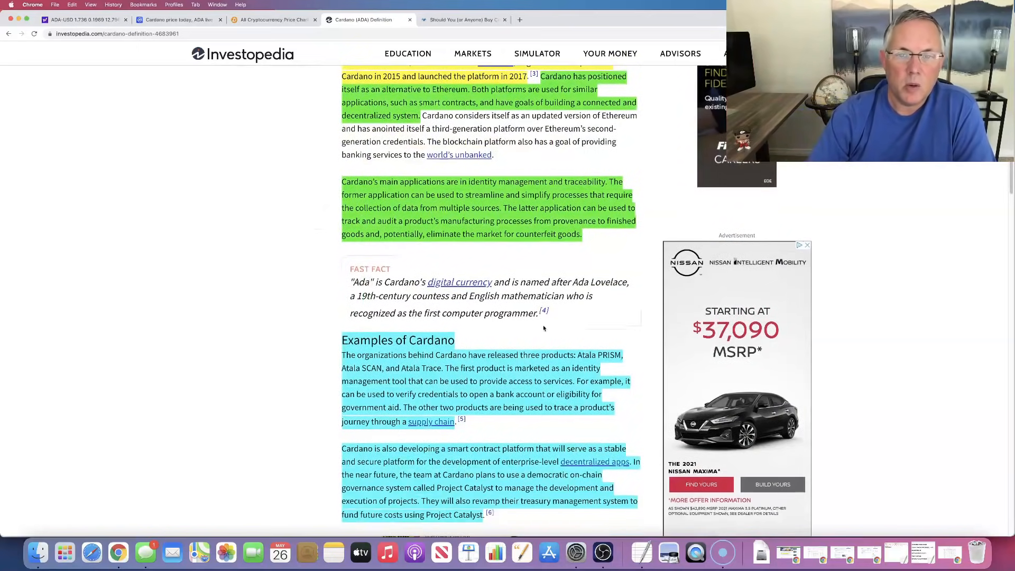
Return to the 'What Is Cardano (ADA)?' heading with its definition and key takeaways
{"action": "scroll", "scroll_direction": "up", "scroll_amount": 3}
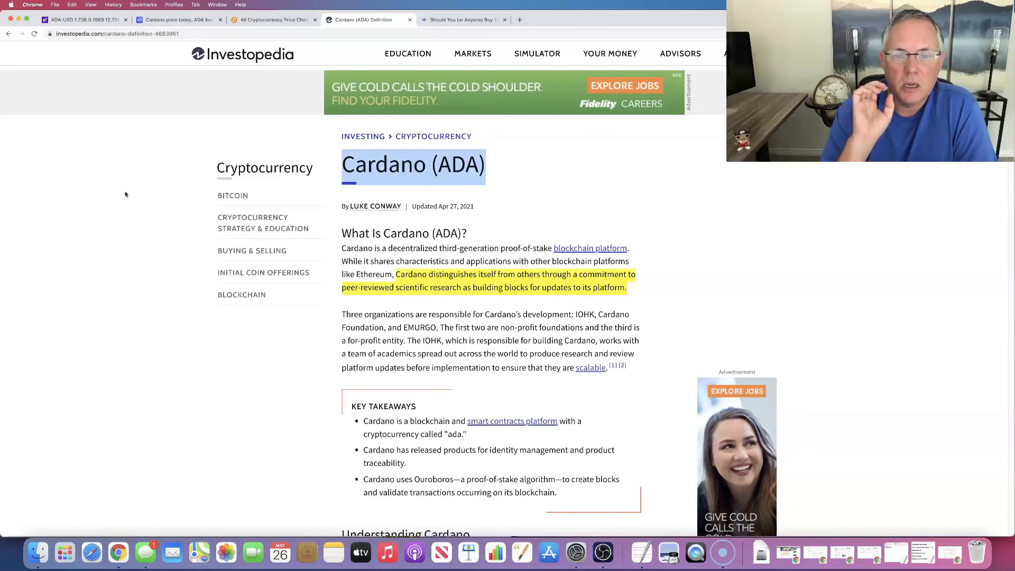